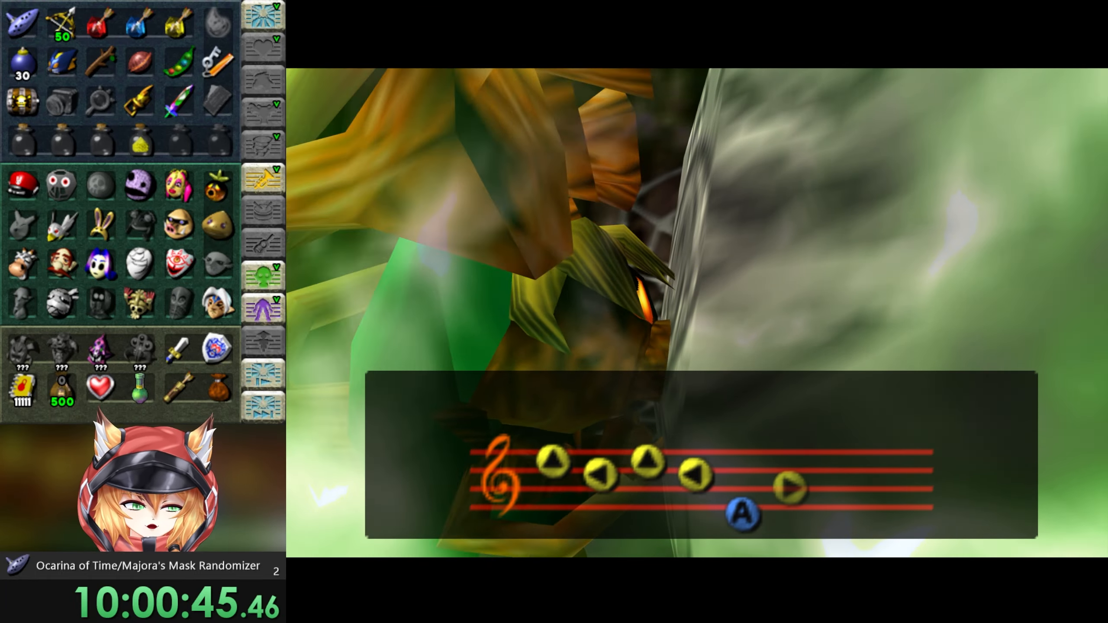
key(A)
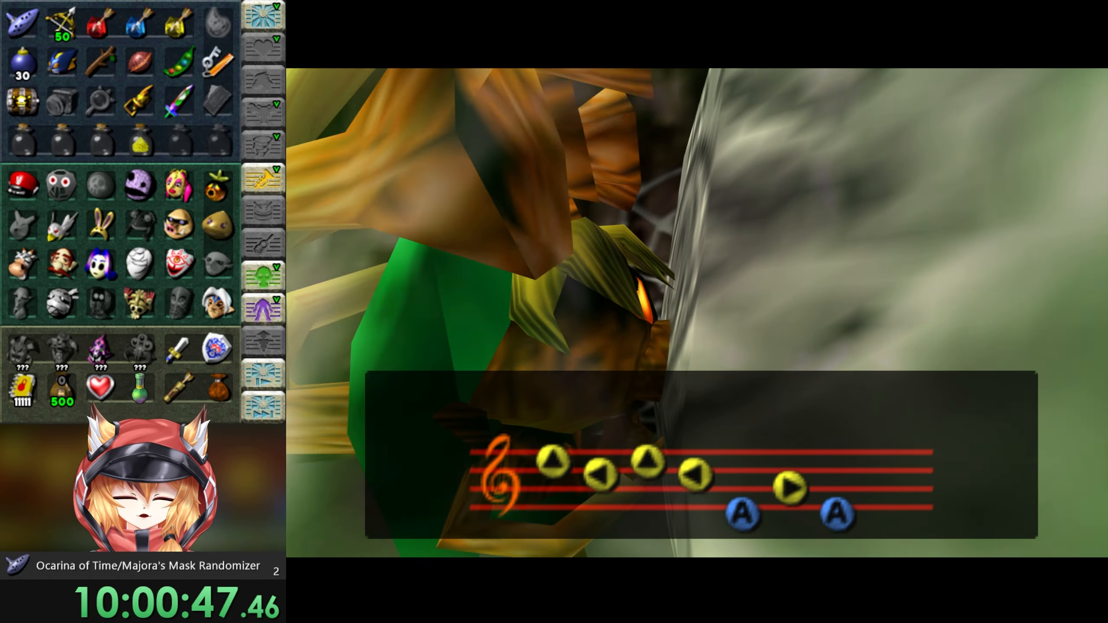